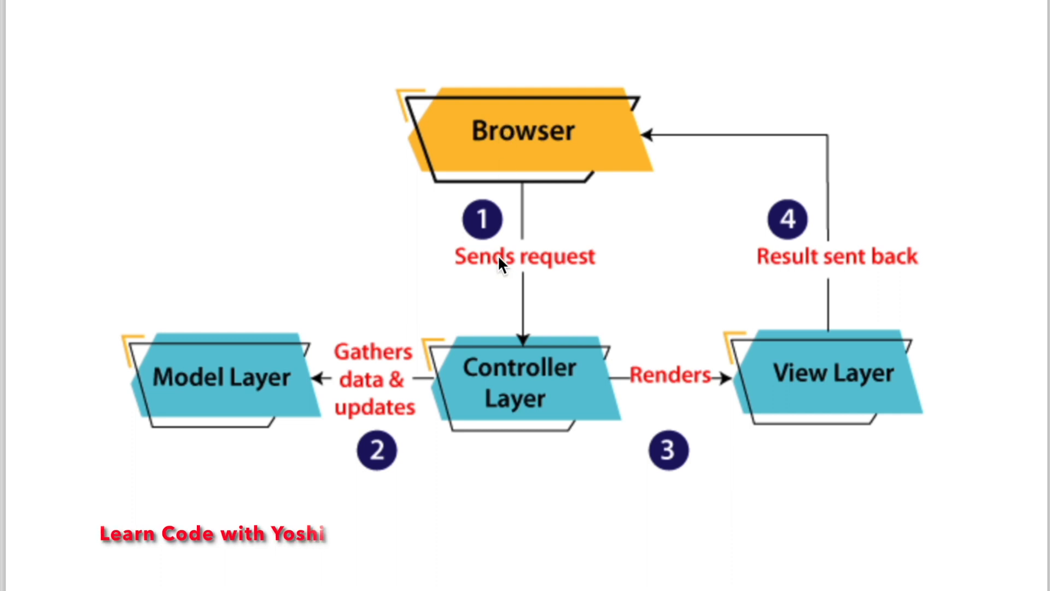
{"action": "mouse_move", "coordinate": [492, 325]}
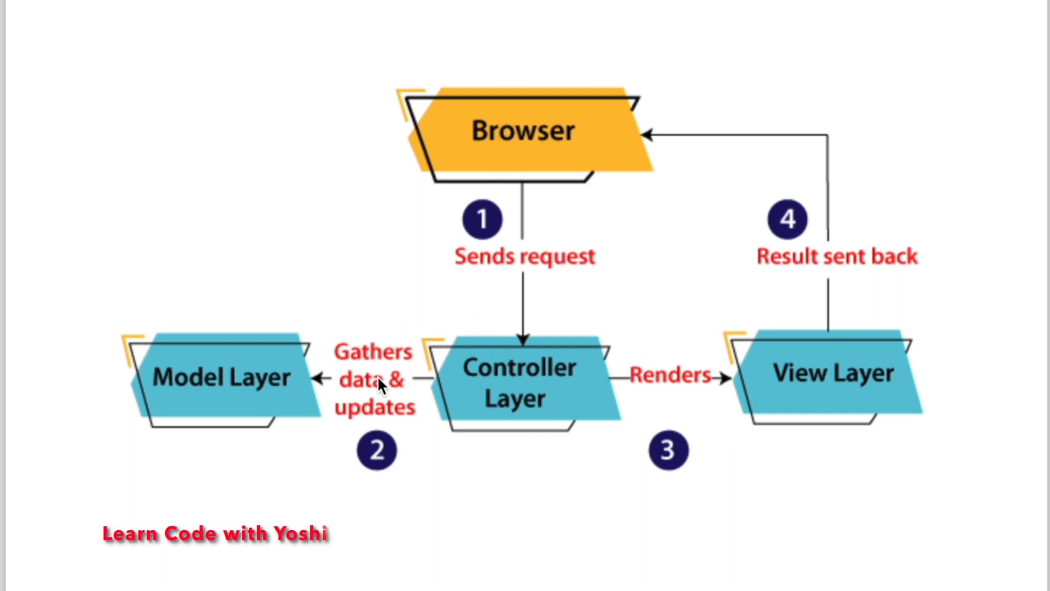
{"action": "mouse_move", "coordinate": [212, 403]}
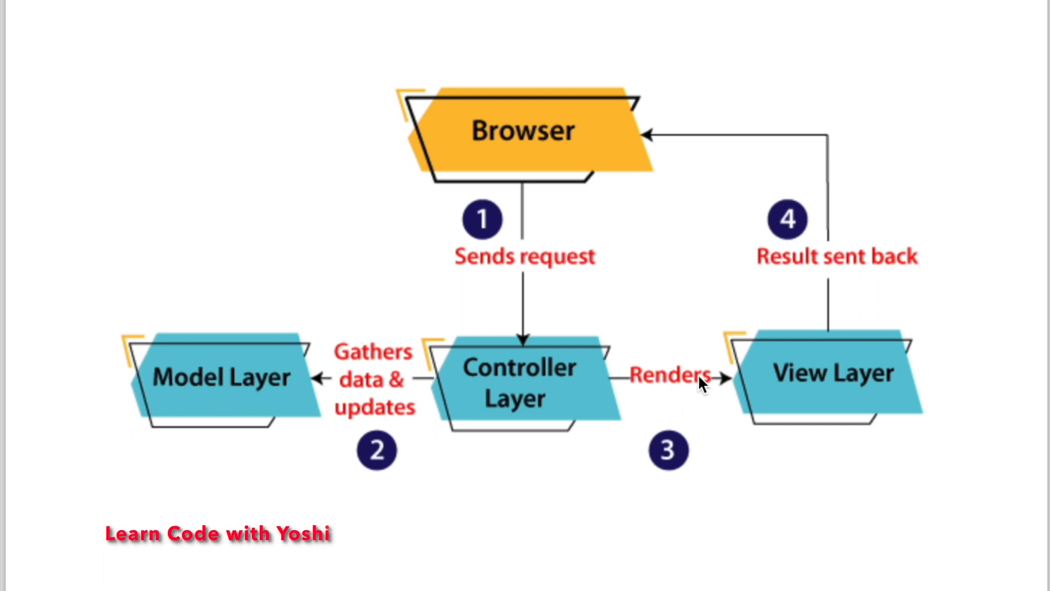
{"action": "mouse_move", "coordinate": [600, 340]}
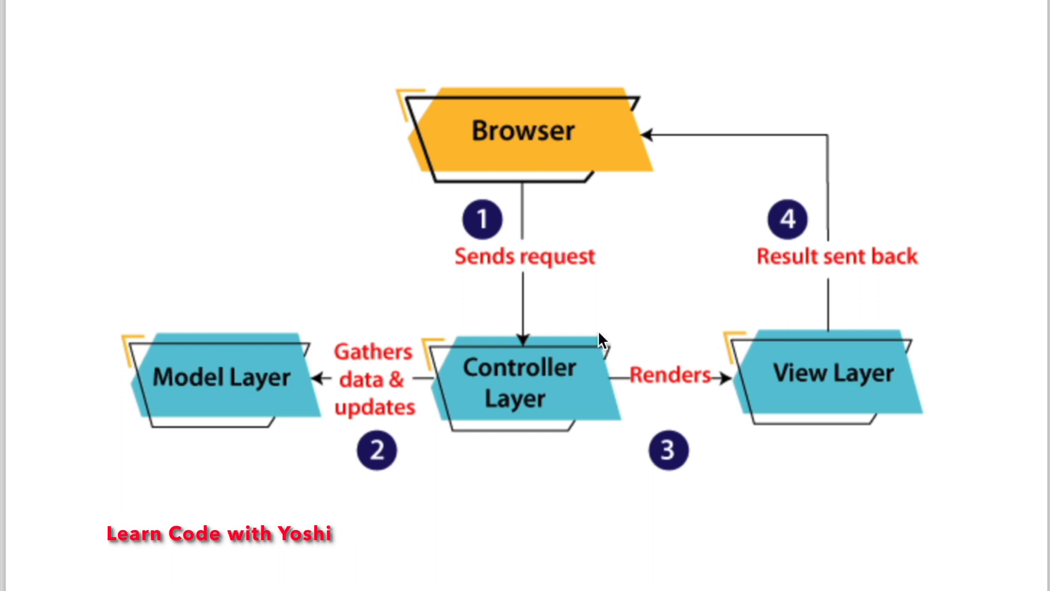
{"action": "mouse_move", "coordinate": [626, 383]}
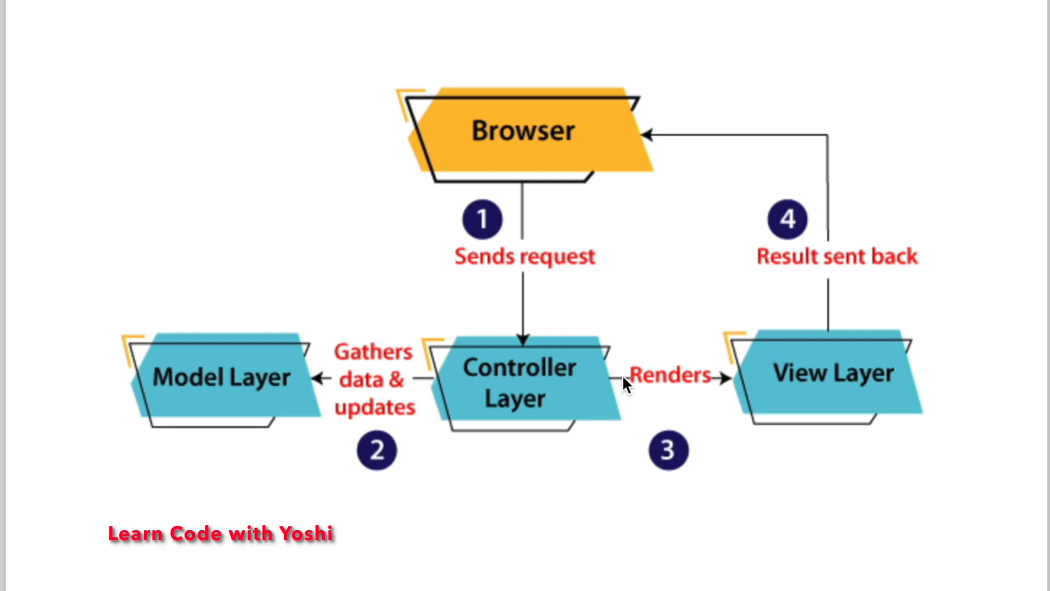
{"action": "mouse_move", "coordinate": [618, 367]}
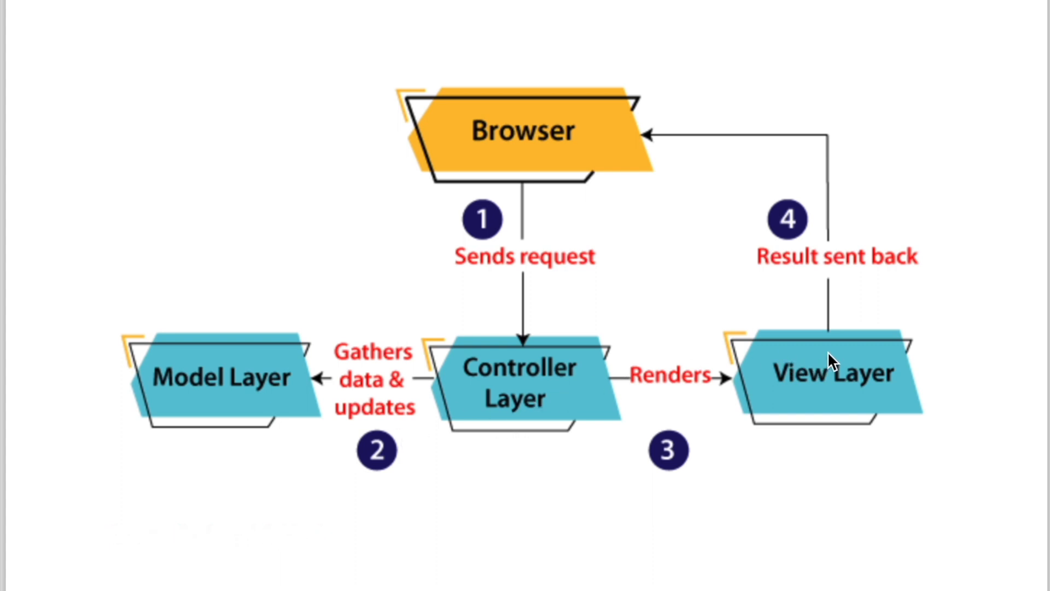
{"action": "mouse_move", "coordinate": [502, 157]}
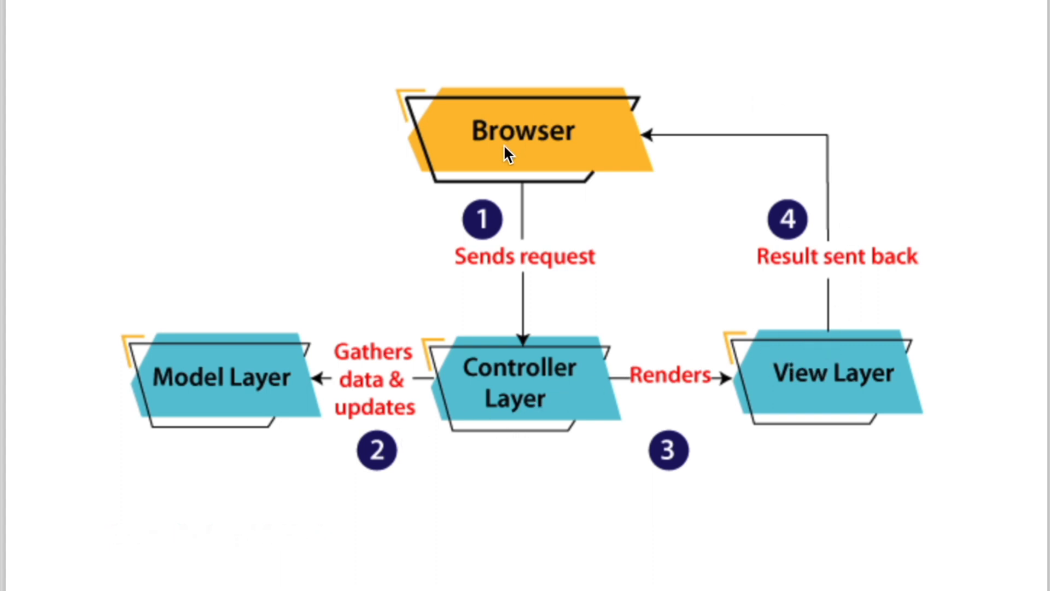